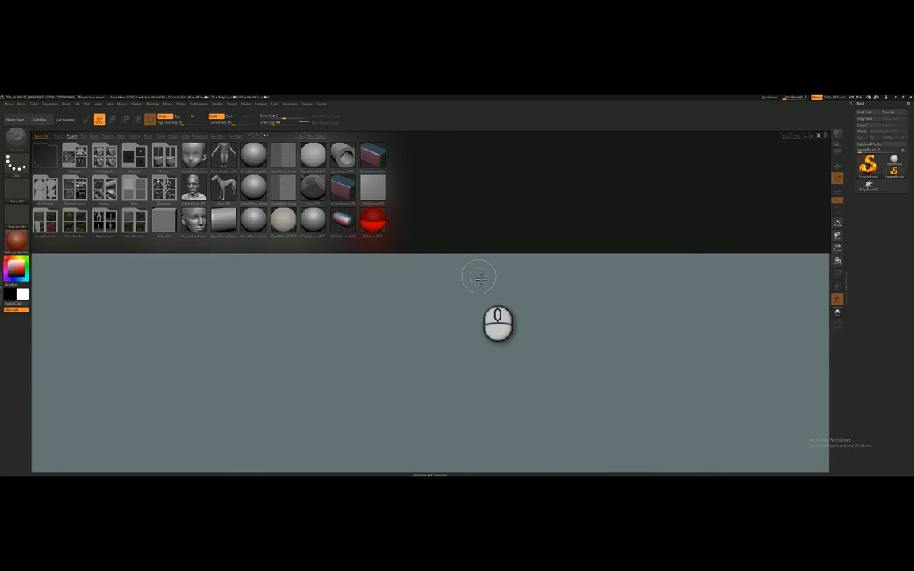
{"action": "mouse_move", "coordinate": [482, 276]}
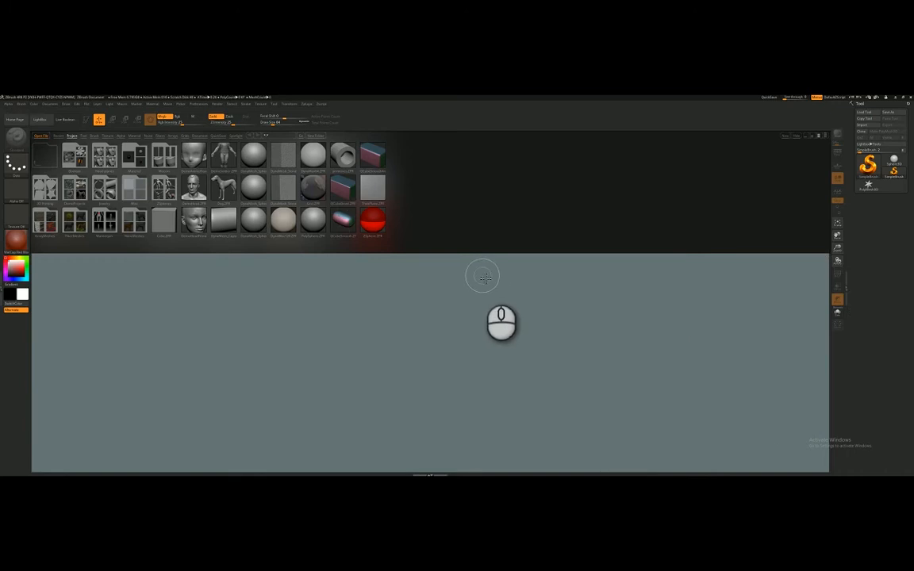
{"action": "mouse_move", "coordinate": [739, 241]}
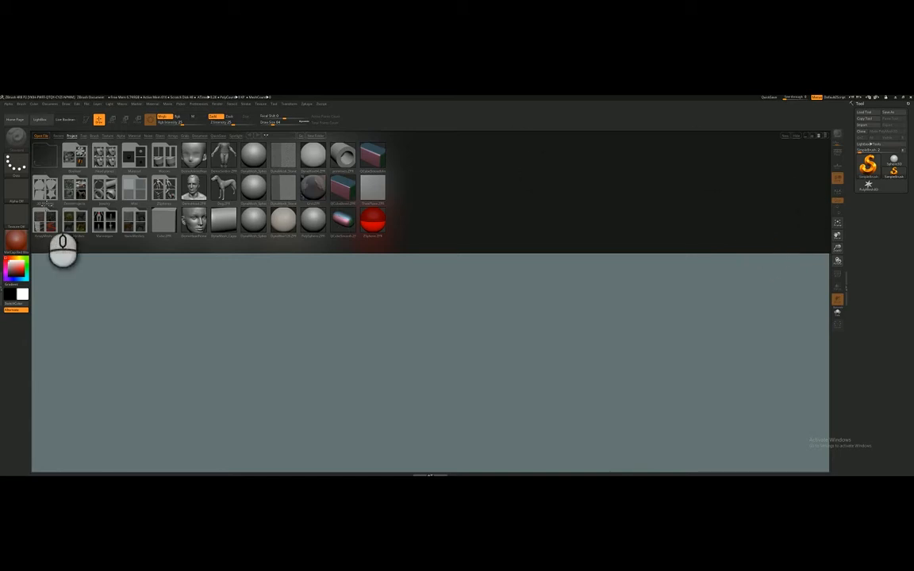
{"action": "mouse_move", "coordinate": [171, 209]}
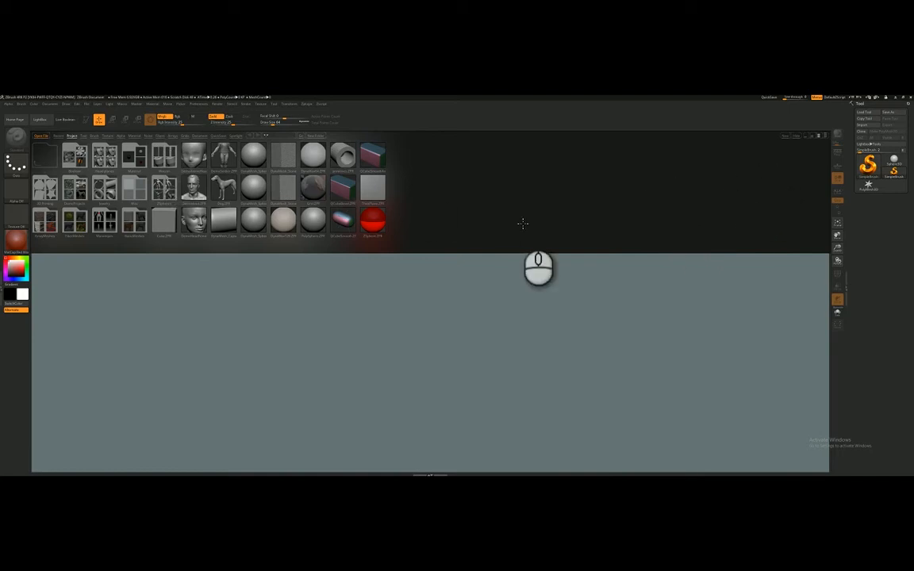
{"action": "mouse_move", "coordinate": [284, 230]}
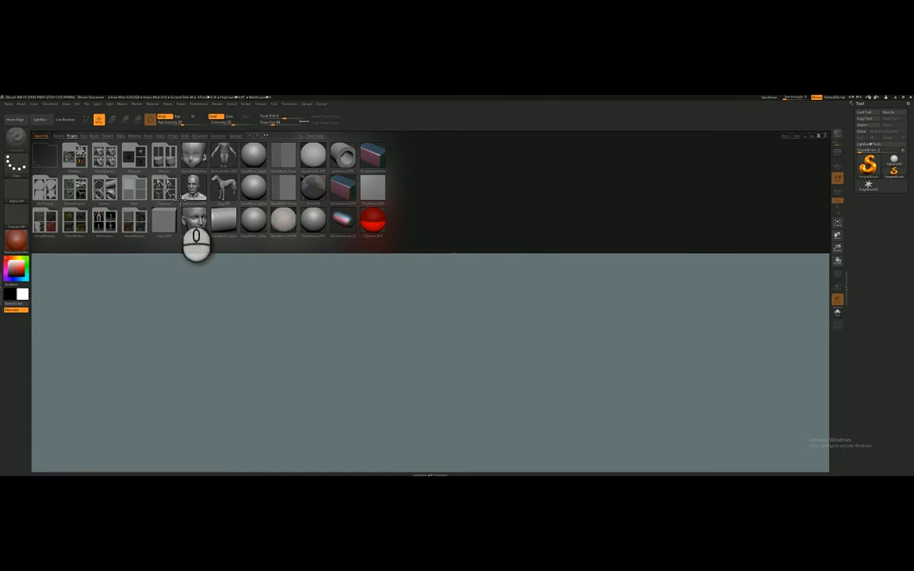
{"action": "mouse_move", "coordinate": [457, 212]}
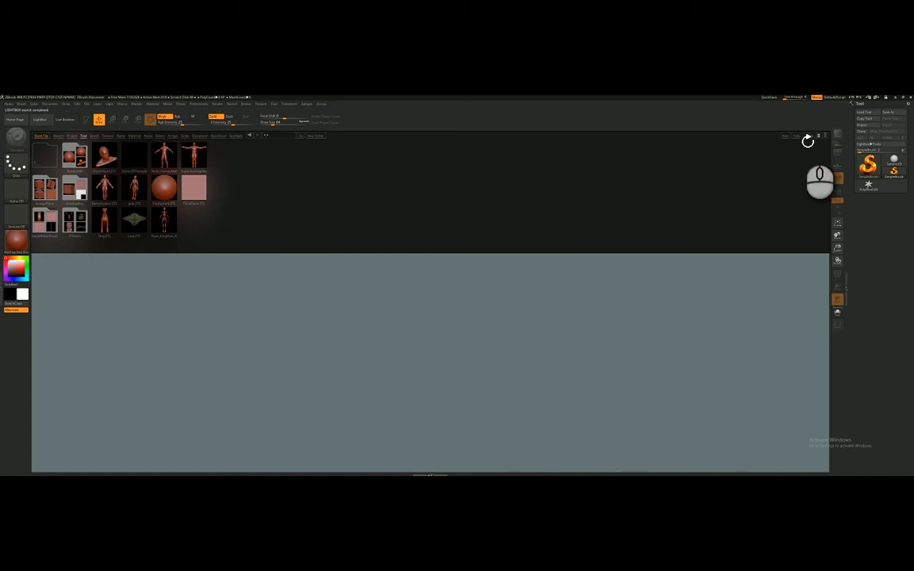
Close LightBox so the empty canvas fills the workspace
{"action": "left_click", "coordinate": [39, 119]}
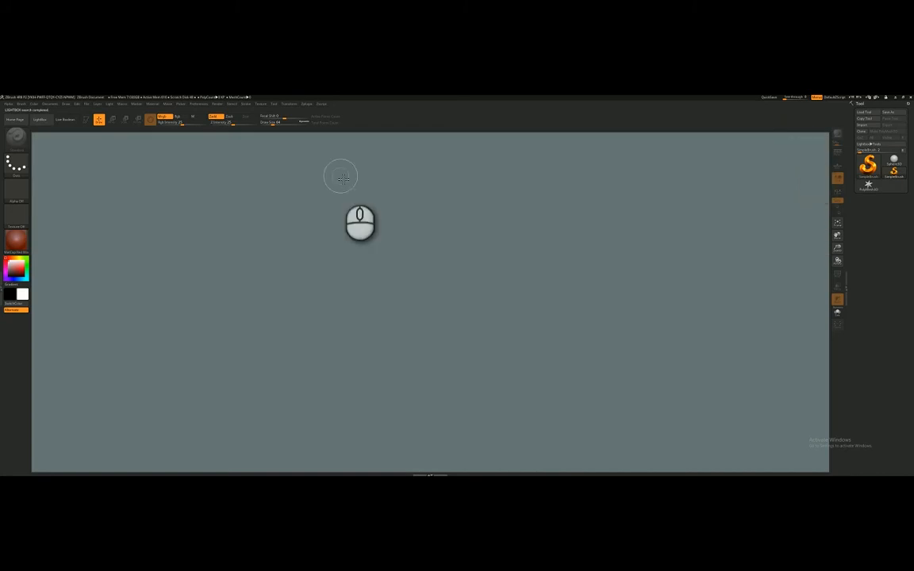
{"action": "mouse_move", "coordinate": [349, 178]}
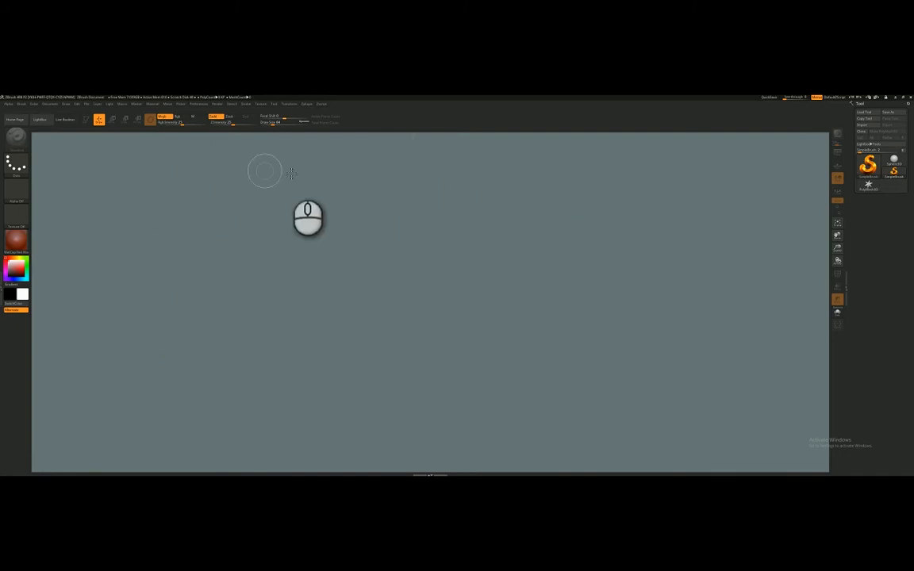
{"action": "mouse_move", "coordinate": [305, 173]}
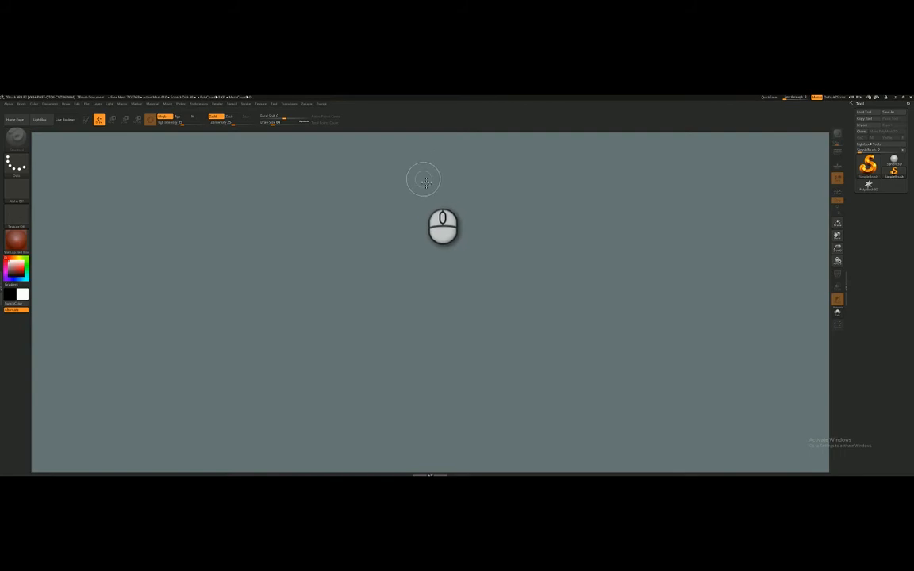
{"action": "mouse_move", "coordinate": [705, 157]}
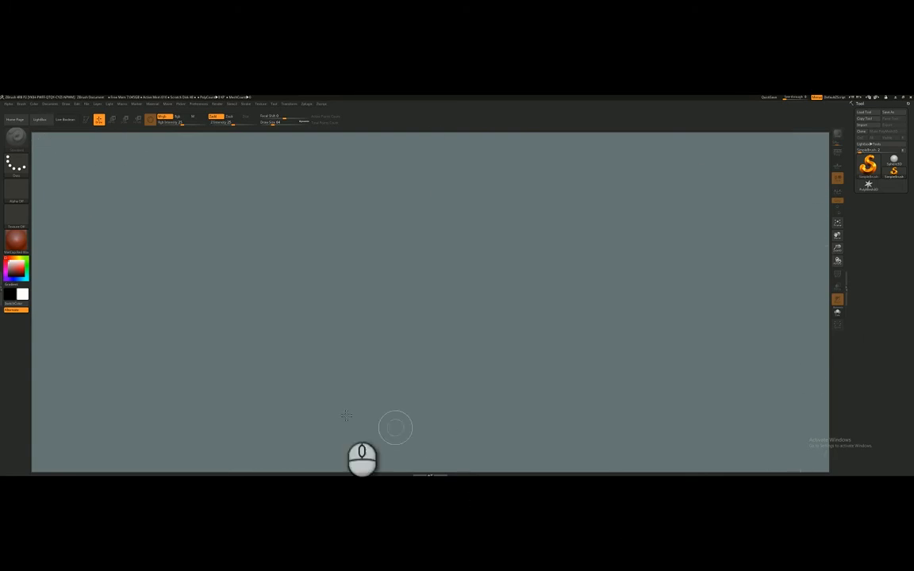
{"action": "mouse_move", "coordinate": [107, 203]}
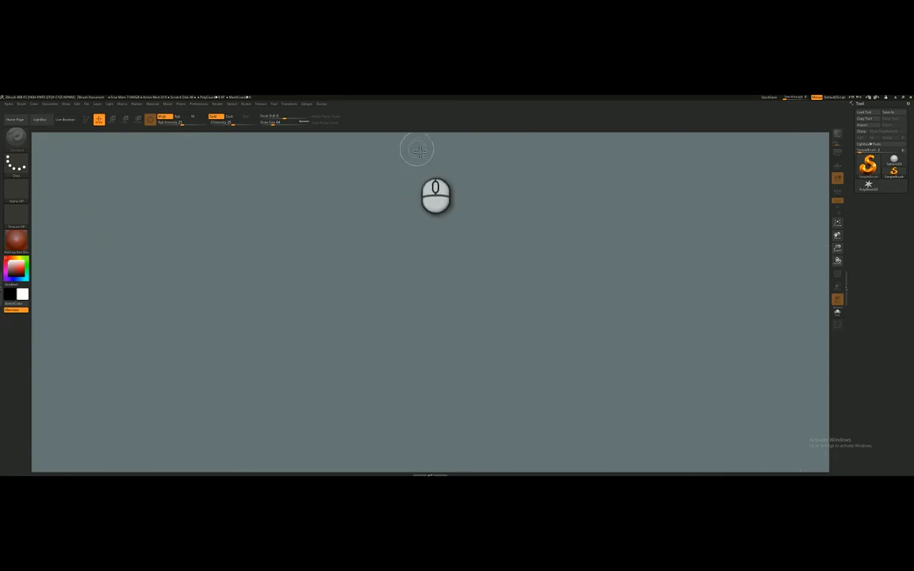
{"action": "mouse_move", "coordinate": [92, 158]}
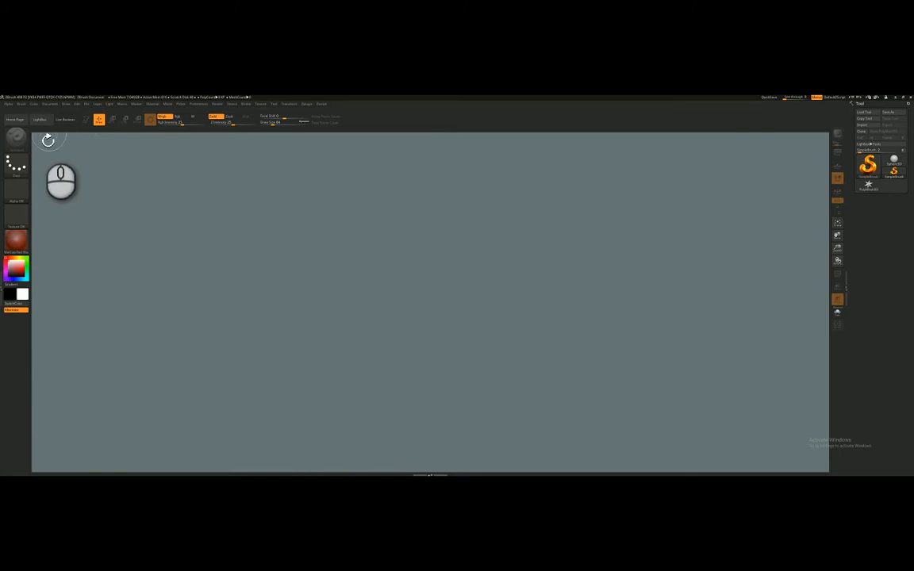
{"action": "mouse_move", "coordinate": [810, 370]}
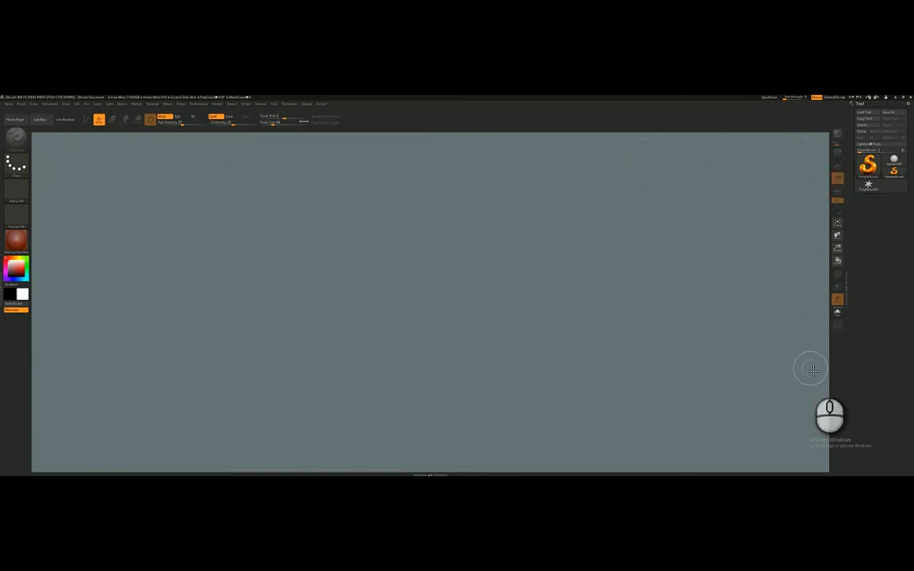
{"action": "mouse_move", "coordinate": [618, 273]}
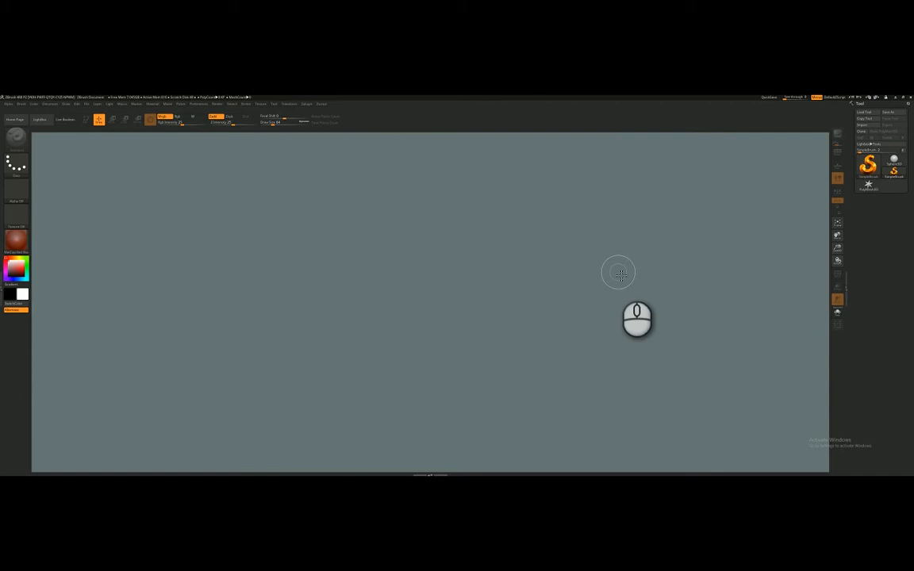
{"action": "mouse_move", "coordinate": [617, 273]}
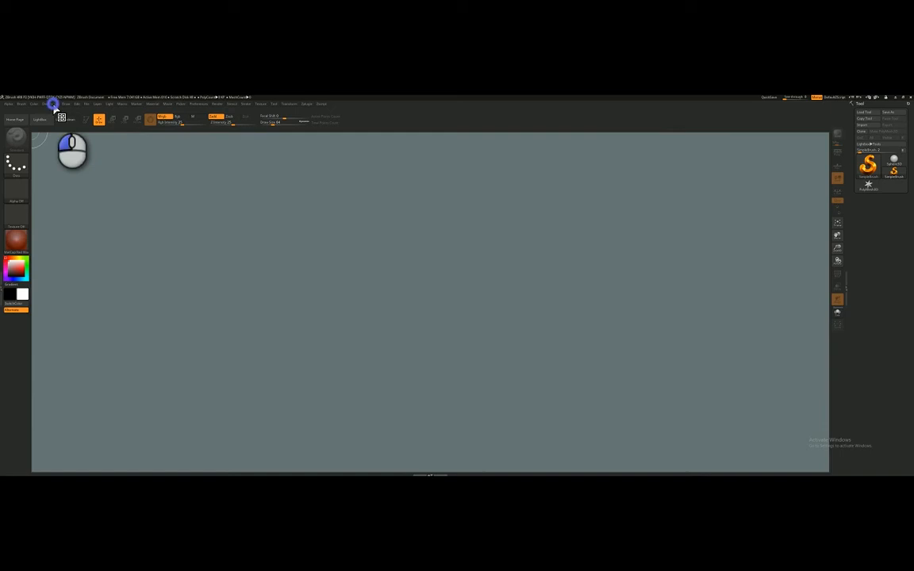
In Document settings, set Range 0 and Back to a dark charcoal gray
{"action": "left_click", "coordinate": [51, 105]}
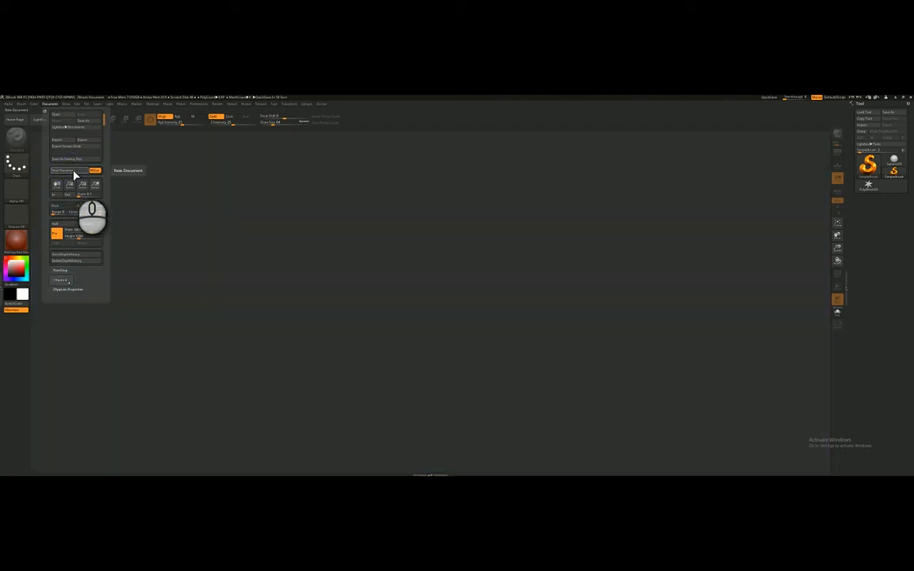
{"action": "left_click", "coordinate": [76, 170]}
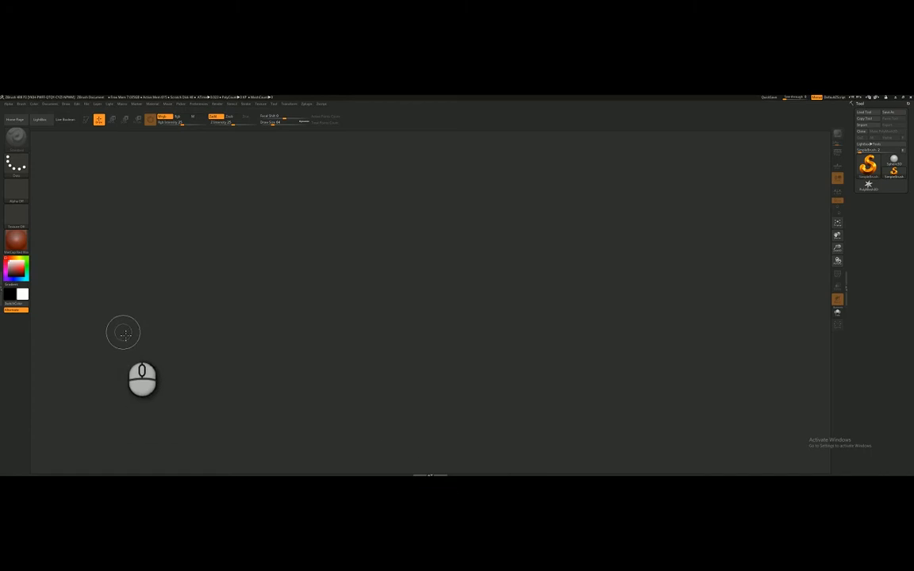
{"action": "mouse_move", "coordinate": [206, 403]}
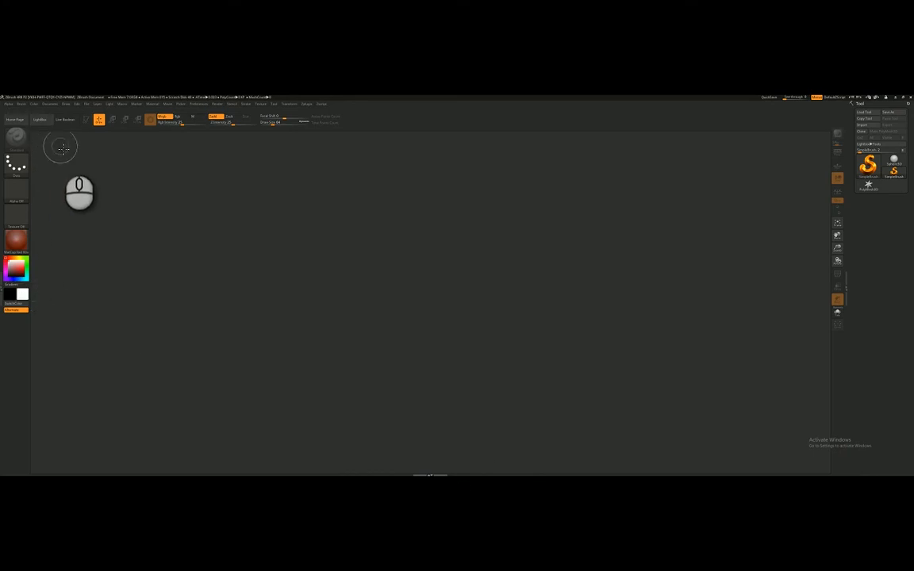
{"action": "mouse_move", "coordinate": [79, 285]}
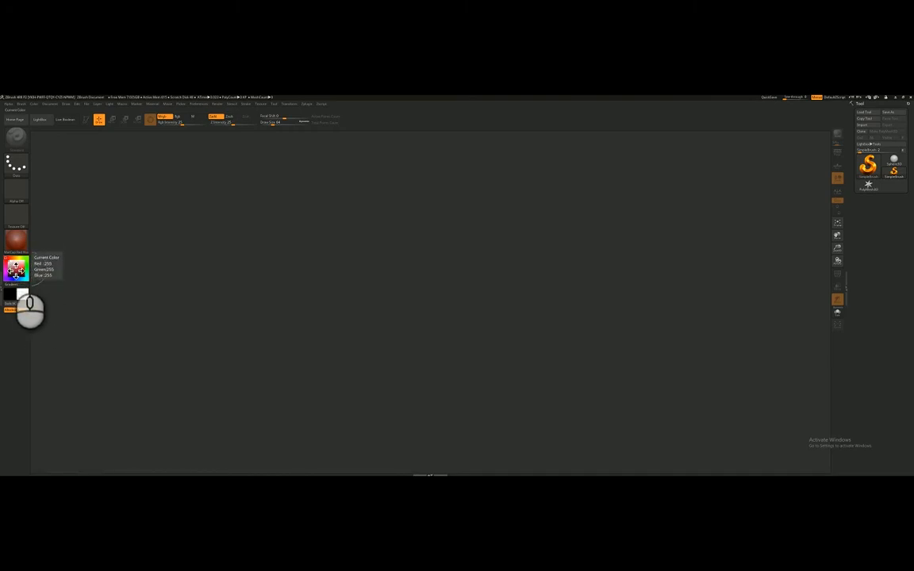
Choose a light gray in the main colour picker for the background
{"action": "left_click", "coordinate": [32, 282]}
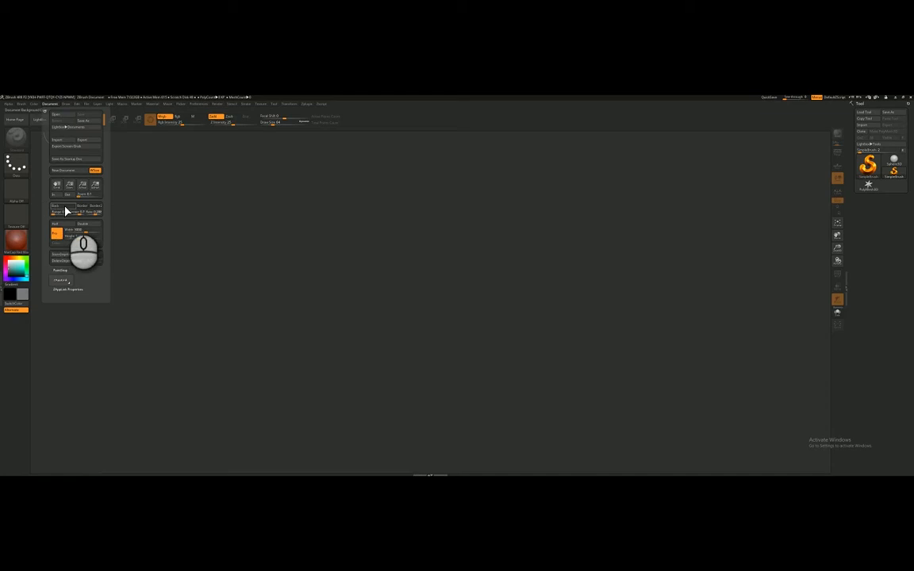
{"action": "mouse_move", "coordinate": [70, 213]}
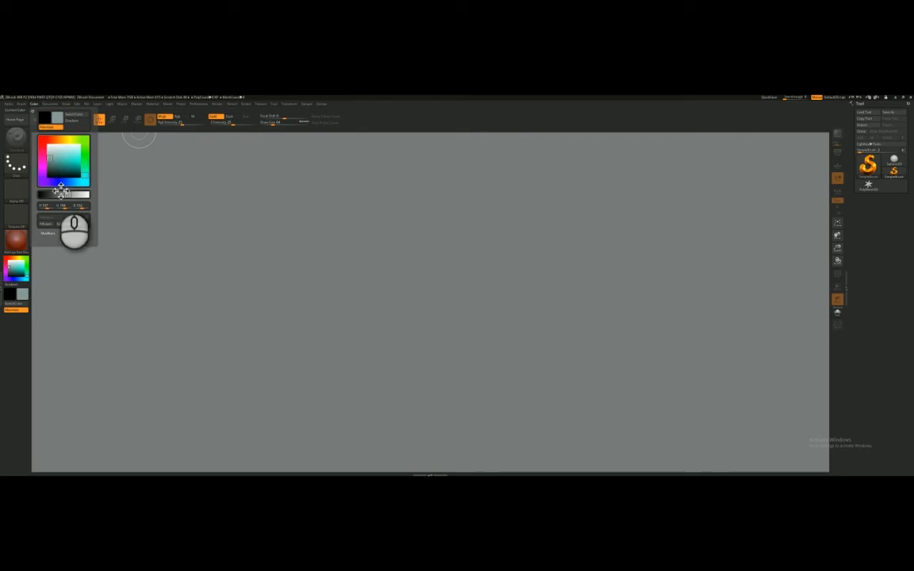
Apply the light blue-gray as Document Back colour with Range 0
{"action": "left_click", "coordinate": [51, 104]}
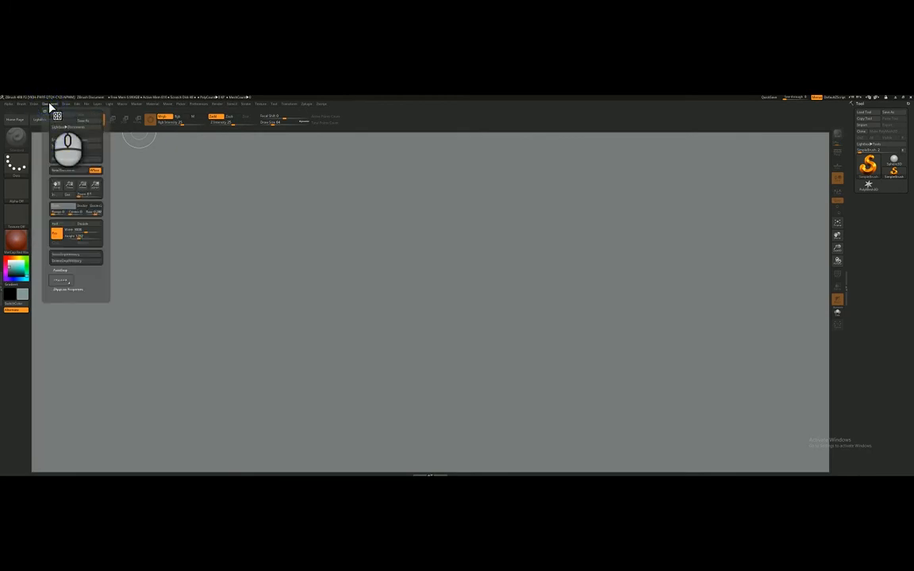
{"action": "left_click", "coordinate": [64, 209]}
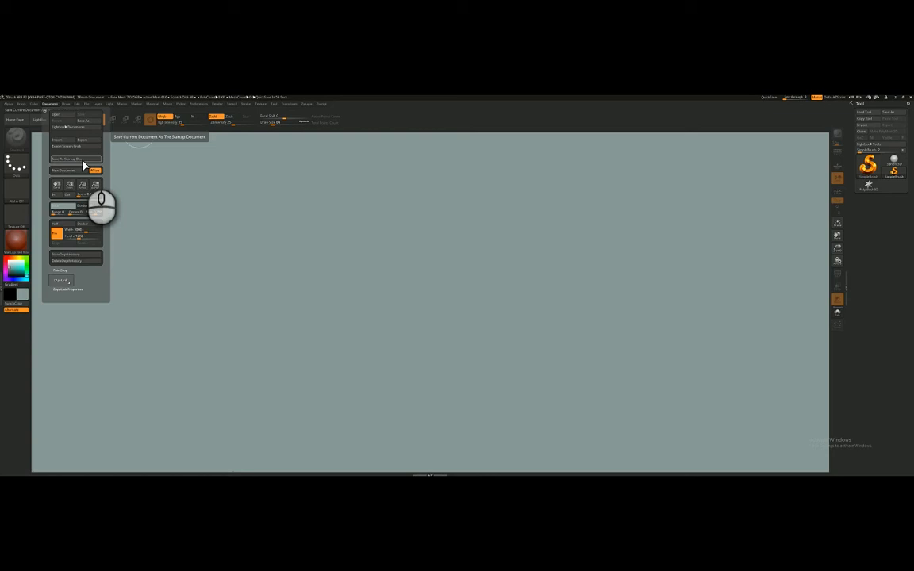
{"action": "mouse_move", "coordinate": [92, 163]}
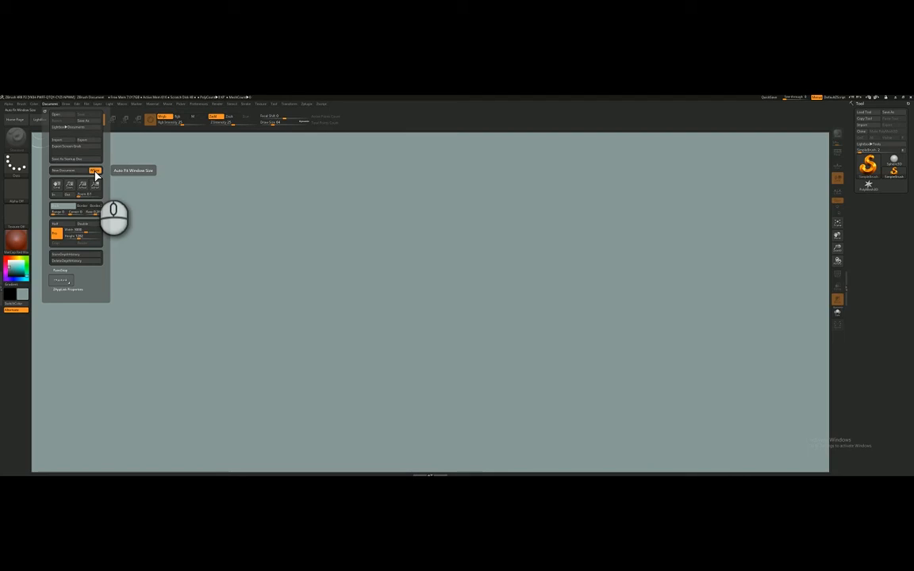
{"action": "mouse_move", "coordinate": [57, 184]}
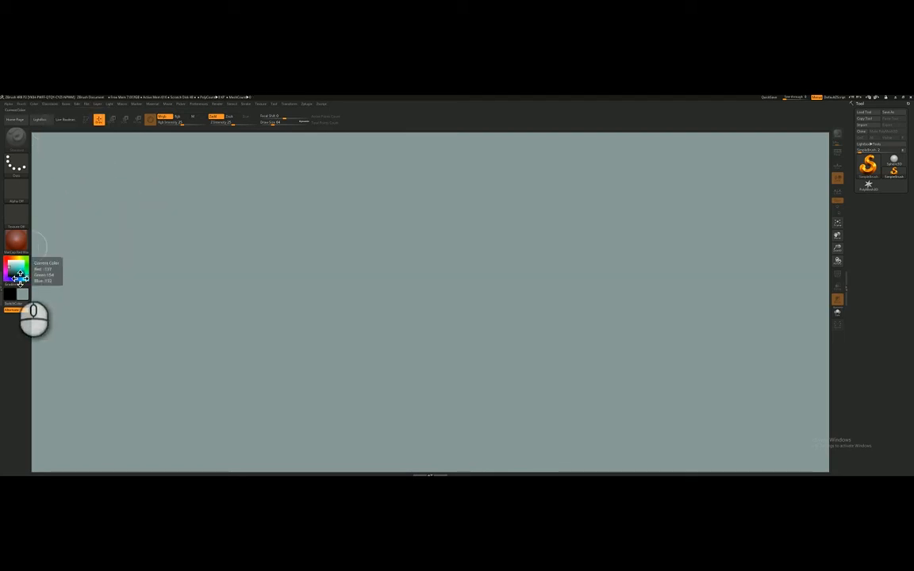
{"action": "left_click", "coordinate": [51, 104]}
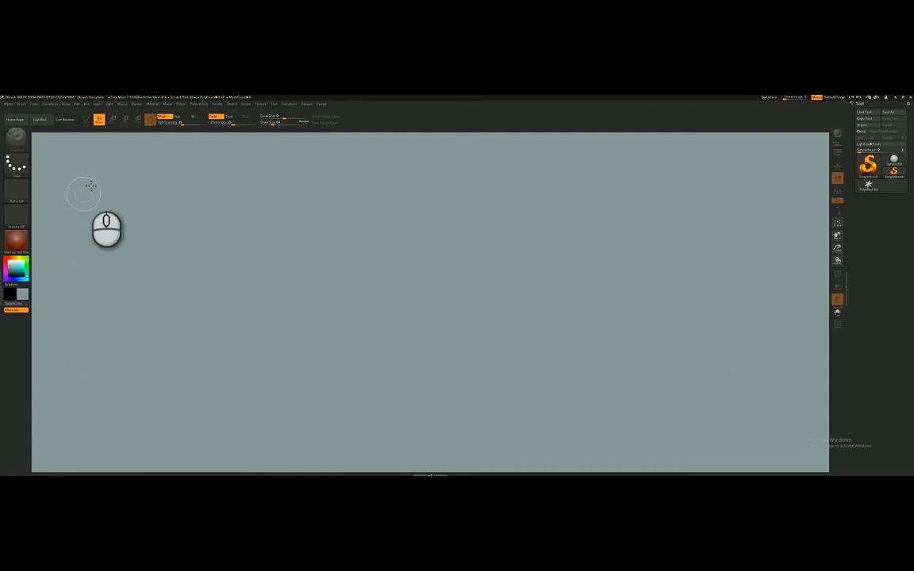
{"action": "mouse_move", "coordinate": [788, 212]}
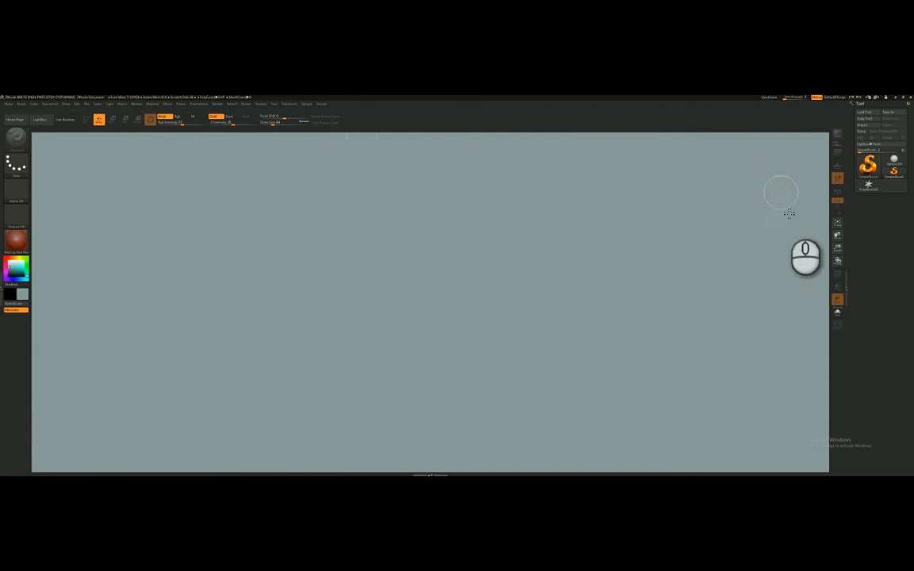